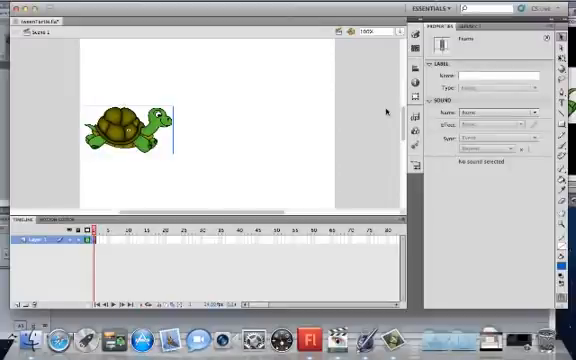
pyautogui.moveTo(198, 130)
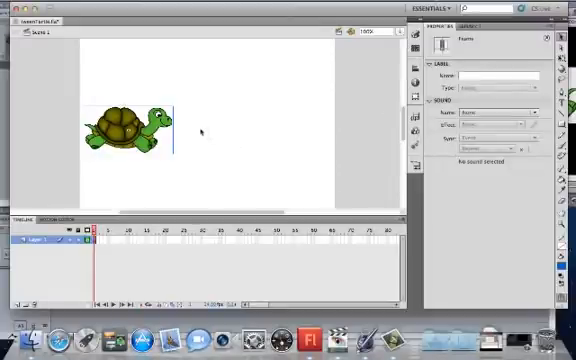
pyautogui.moveTo(308, 132)
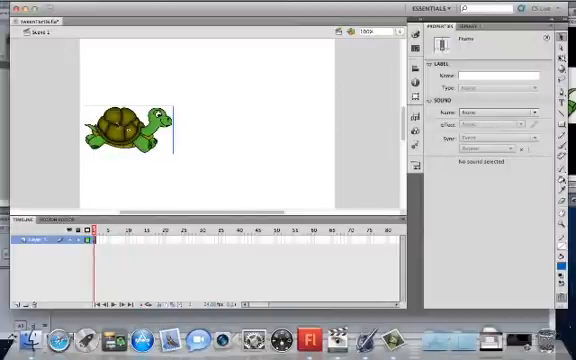
pyautogui.moveTo(260, 120)
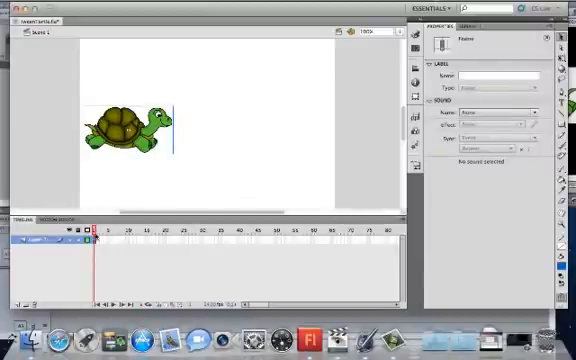
# Step: Create a motion tween on frame 1, converting the turtle into a symbol
pyautogui.rightClick(98, 234)
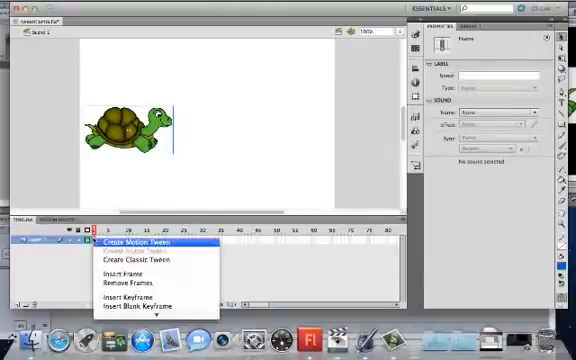
pyautogui.click(138, 240)
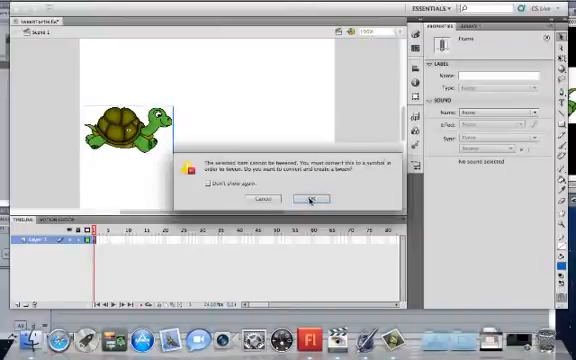
pyautogui.click(306, 198)
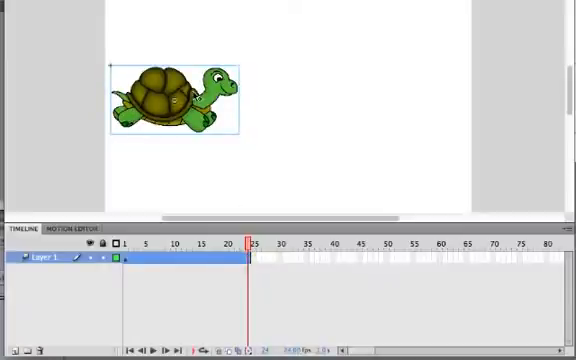
# Step: Move the turtle to the stage's right side at frame 24 and scrub the playhead to preview the path
pyautogui.moveTo(176, 96); pyautogui.dragTo(404, 104)
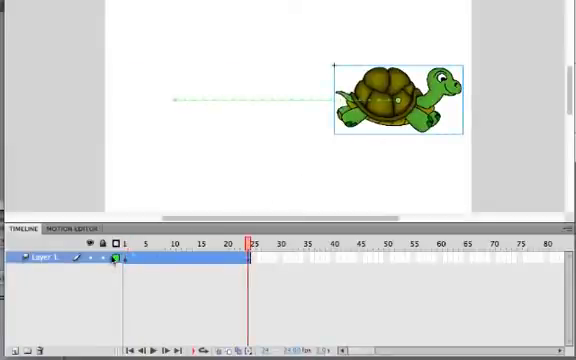
pyautogui.click(128, 242)
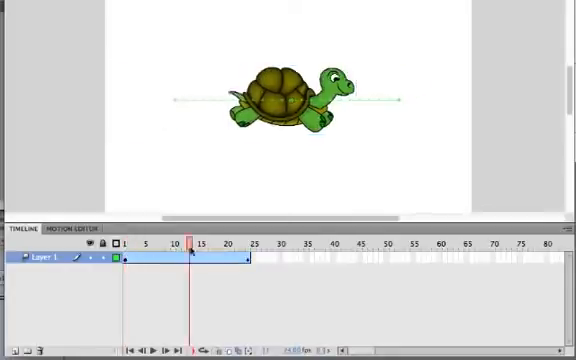
pyautogui.click(130, 242)
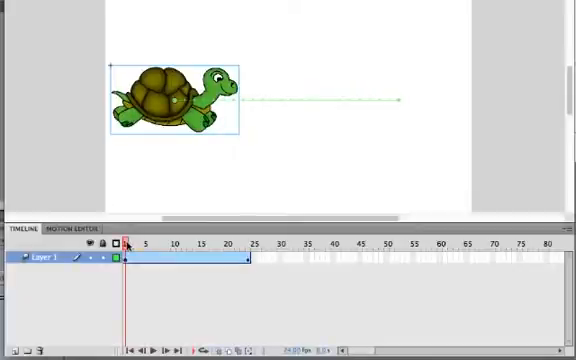
pyautogui.click(248, 244)
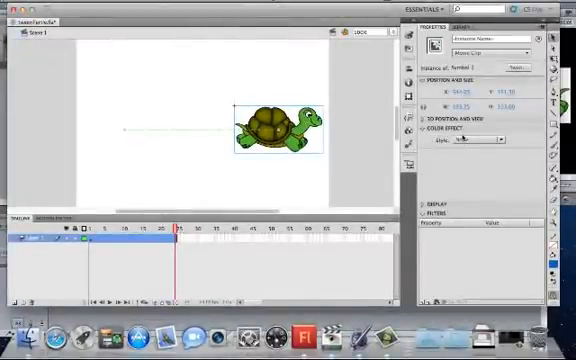
# Step: Give the turtle a Tint colour effect at frame 24 and raise the tint amount
pyautogui.click(480, 140)
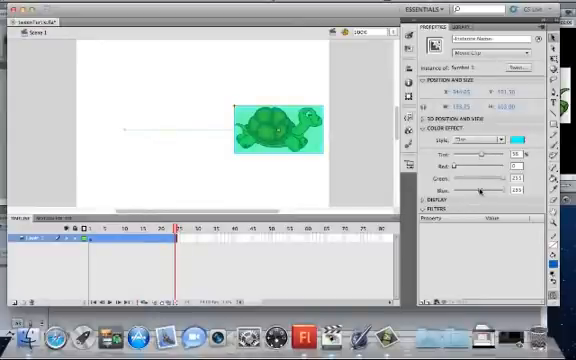
pyautogui.moveTo(504, 188); pyautogui.dragTo(484, 188)
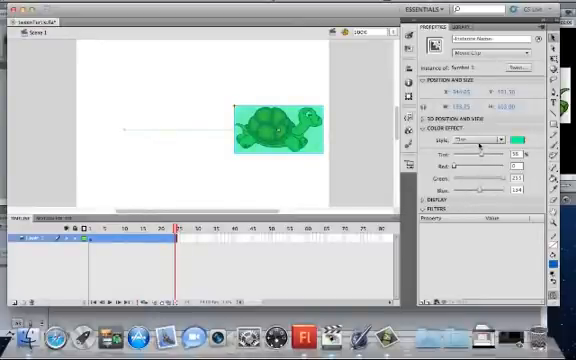
pyautogui.click(484, 140)
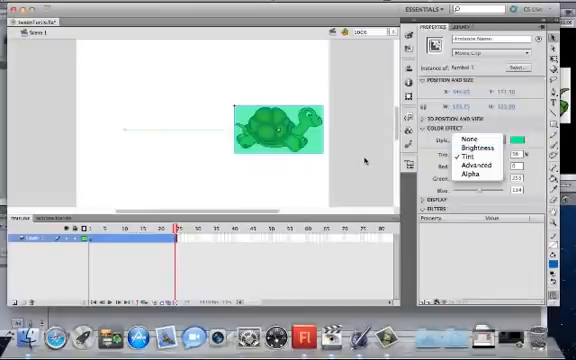
pyautogui.click(464, 148)
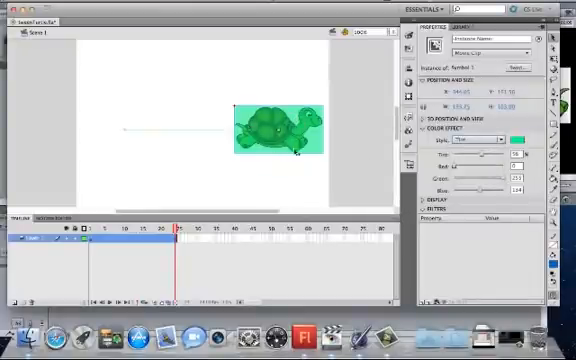